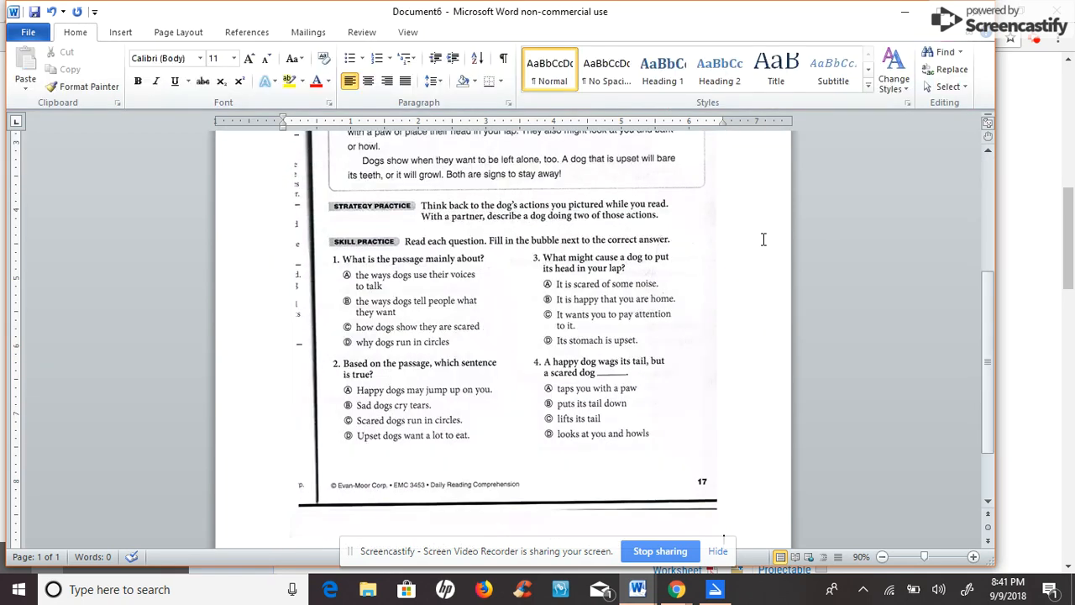
pyautogui.moveTo(660, 521)
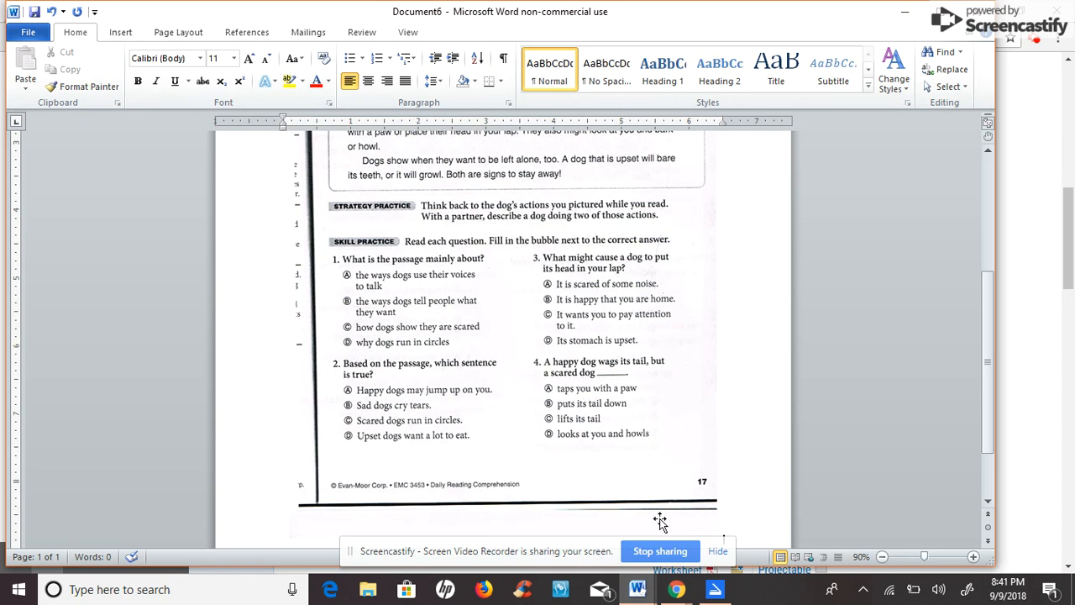